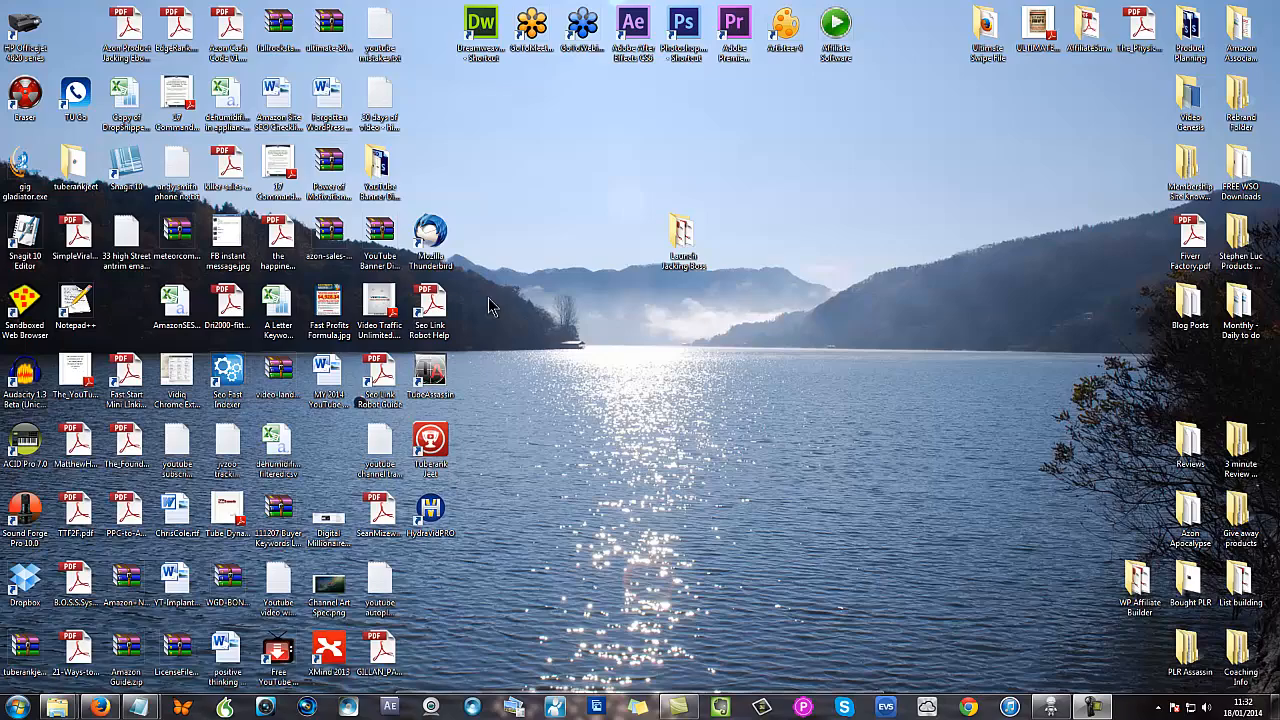
mouse_move(560, 272)
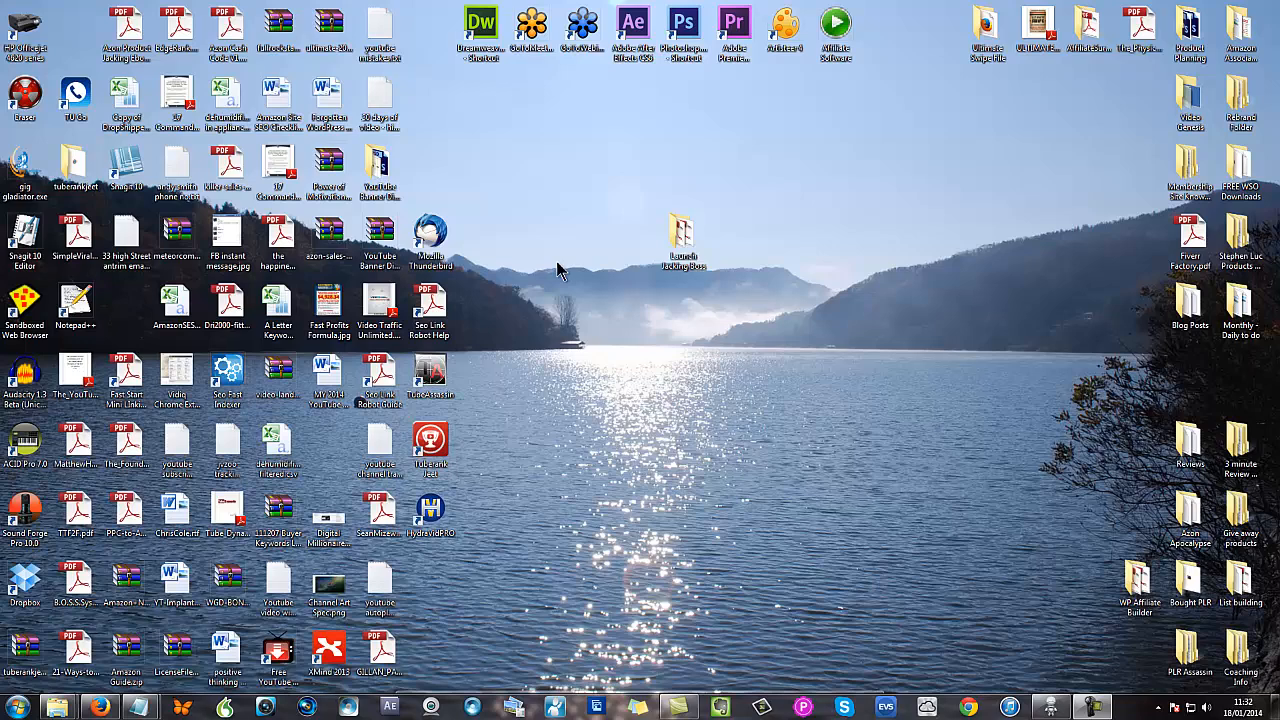
mouse_move(588, 210)
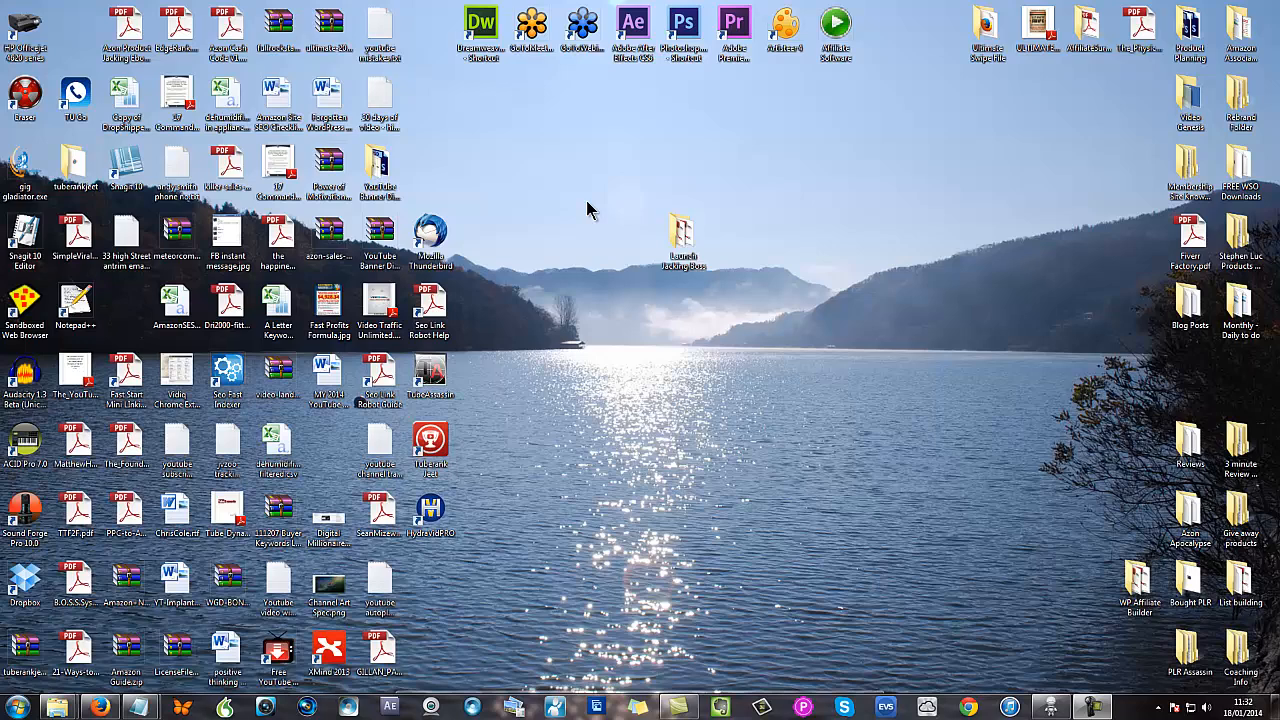
Hide the desktop icons via the View menu's Show desktop icons, then bring them back.
right_click(590, 210)
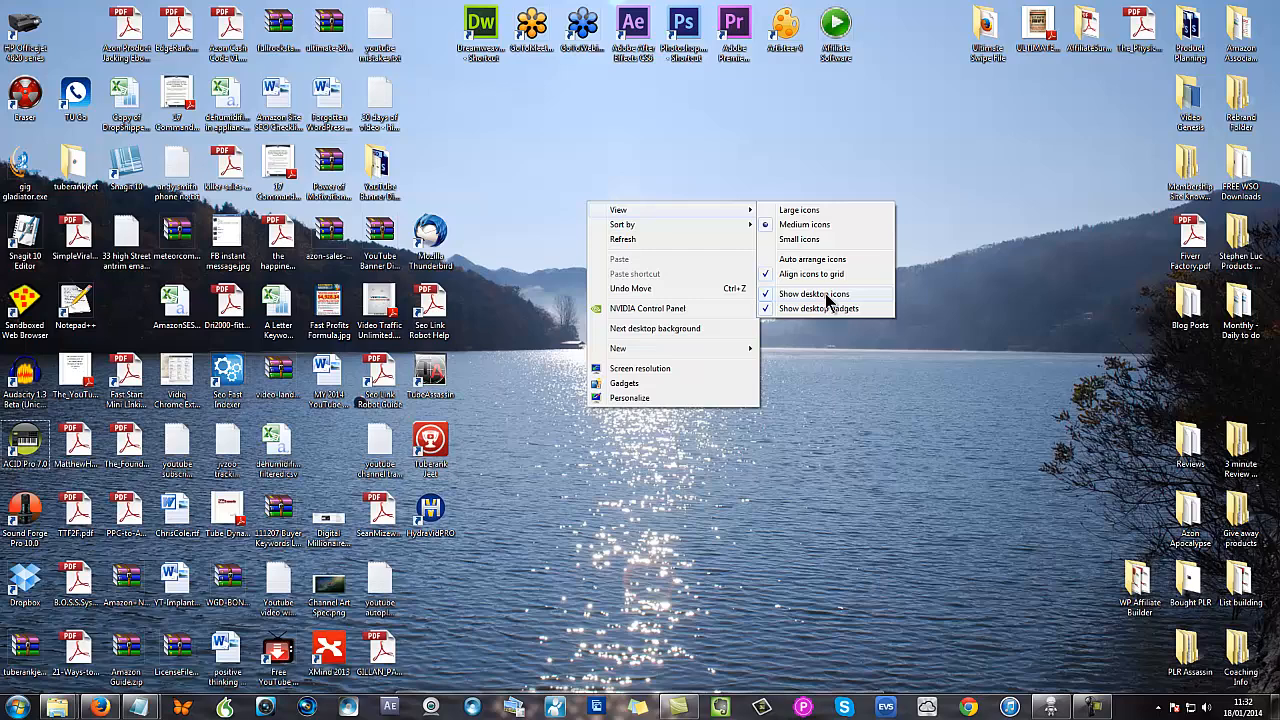
mouse_move(810, 301)
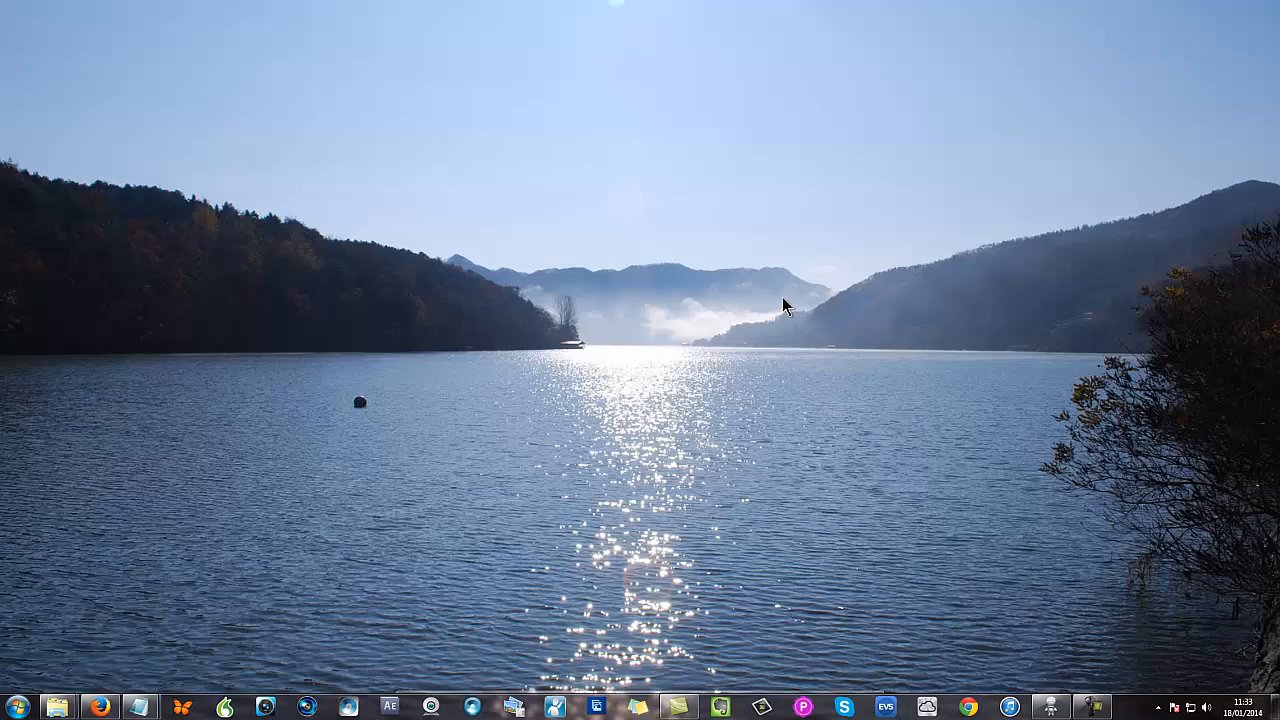
right_click(787, 305)
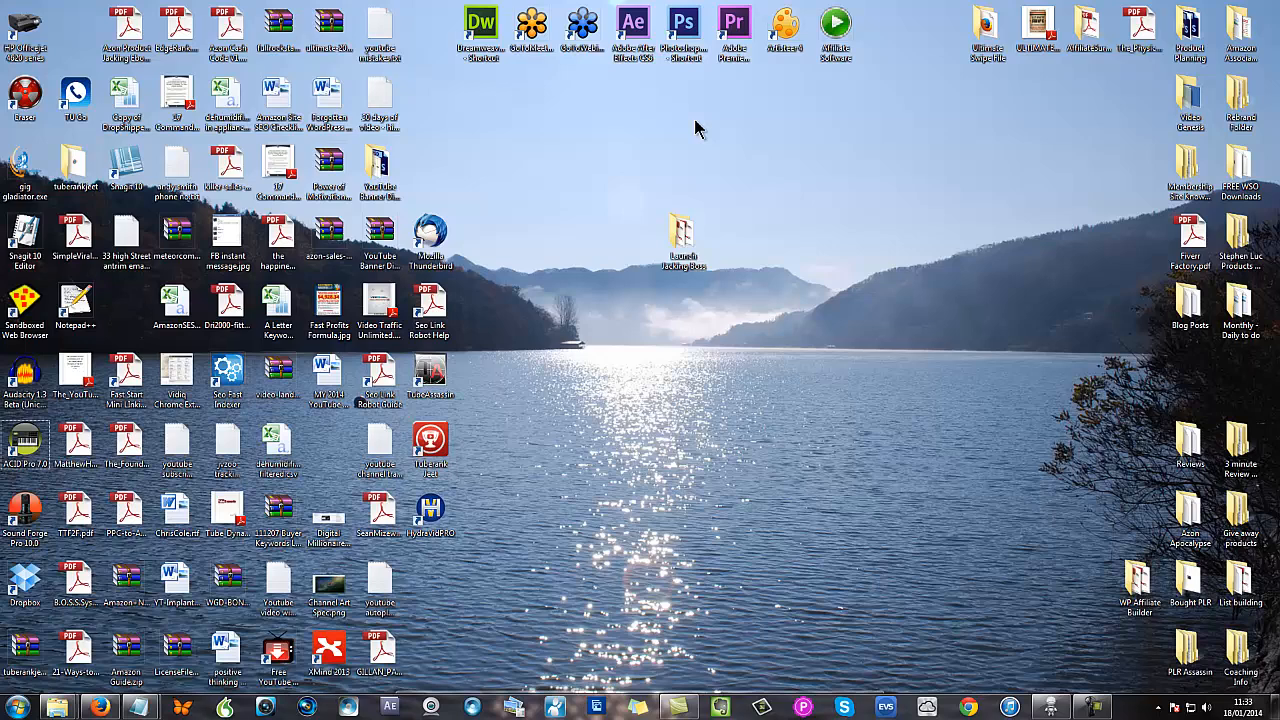
mouse_move(888, 155)
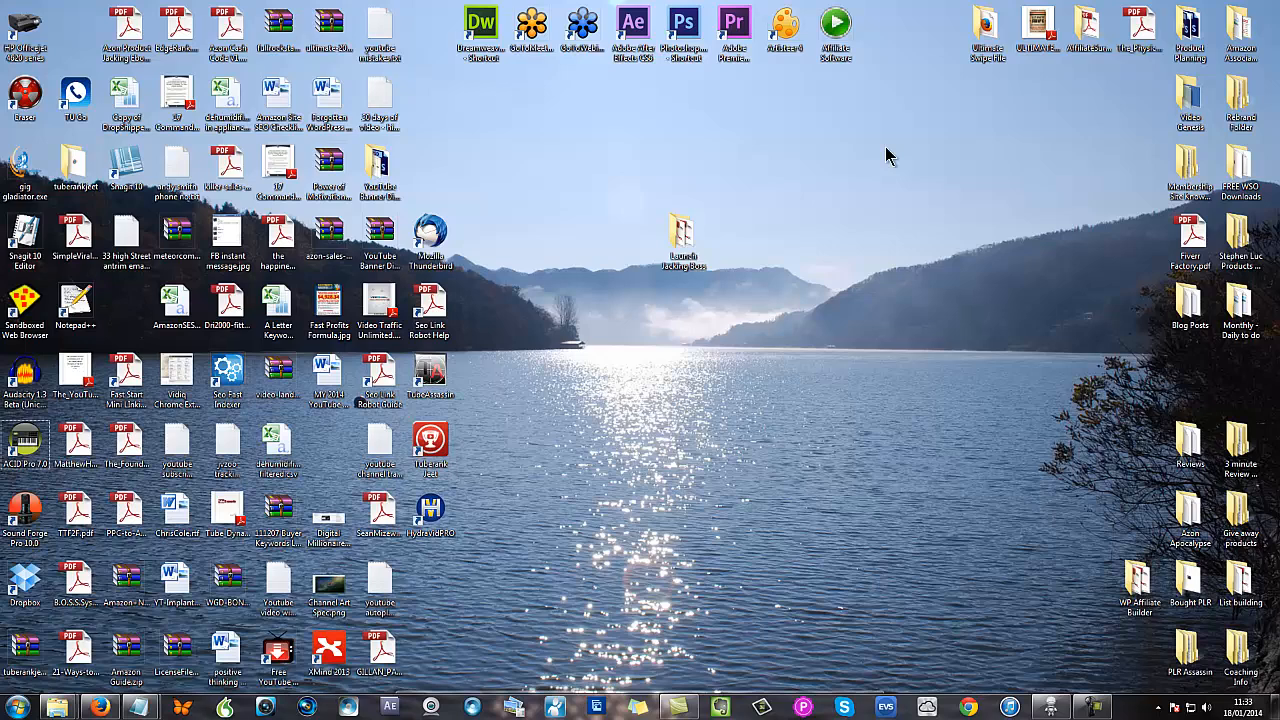
mouse_move(865, 128)
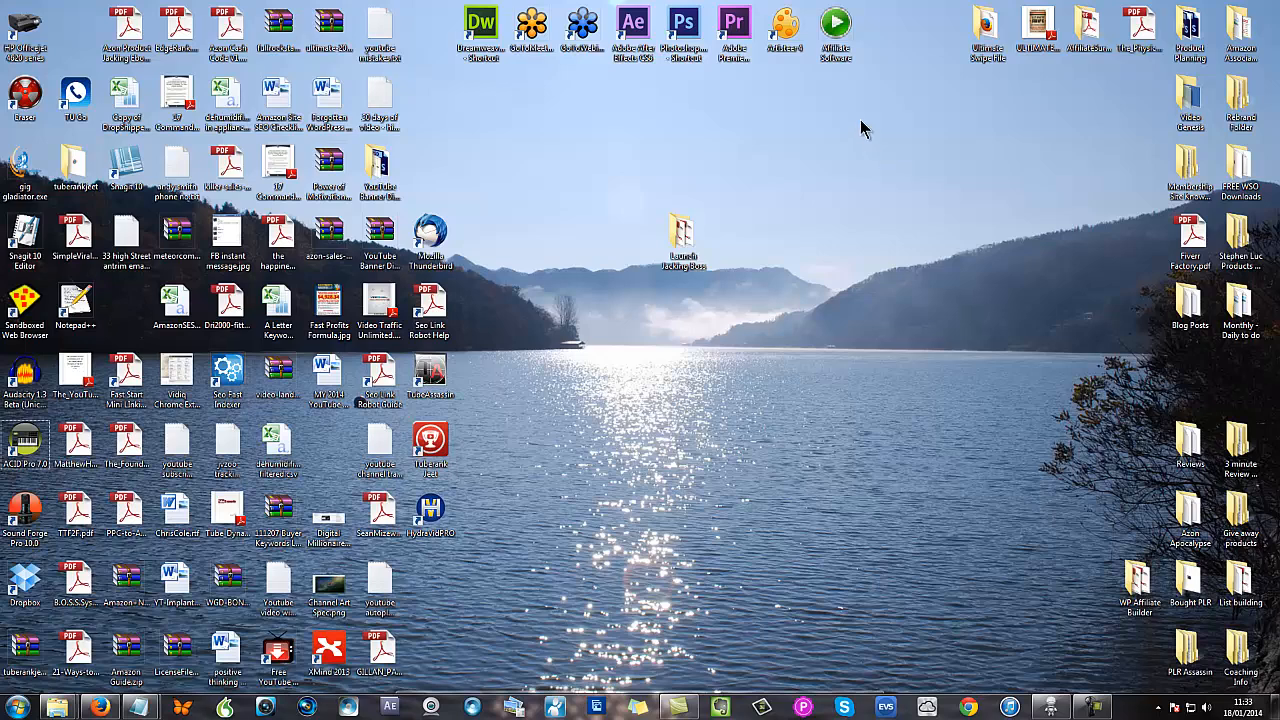